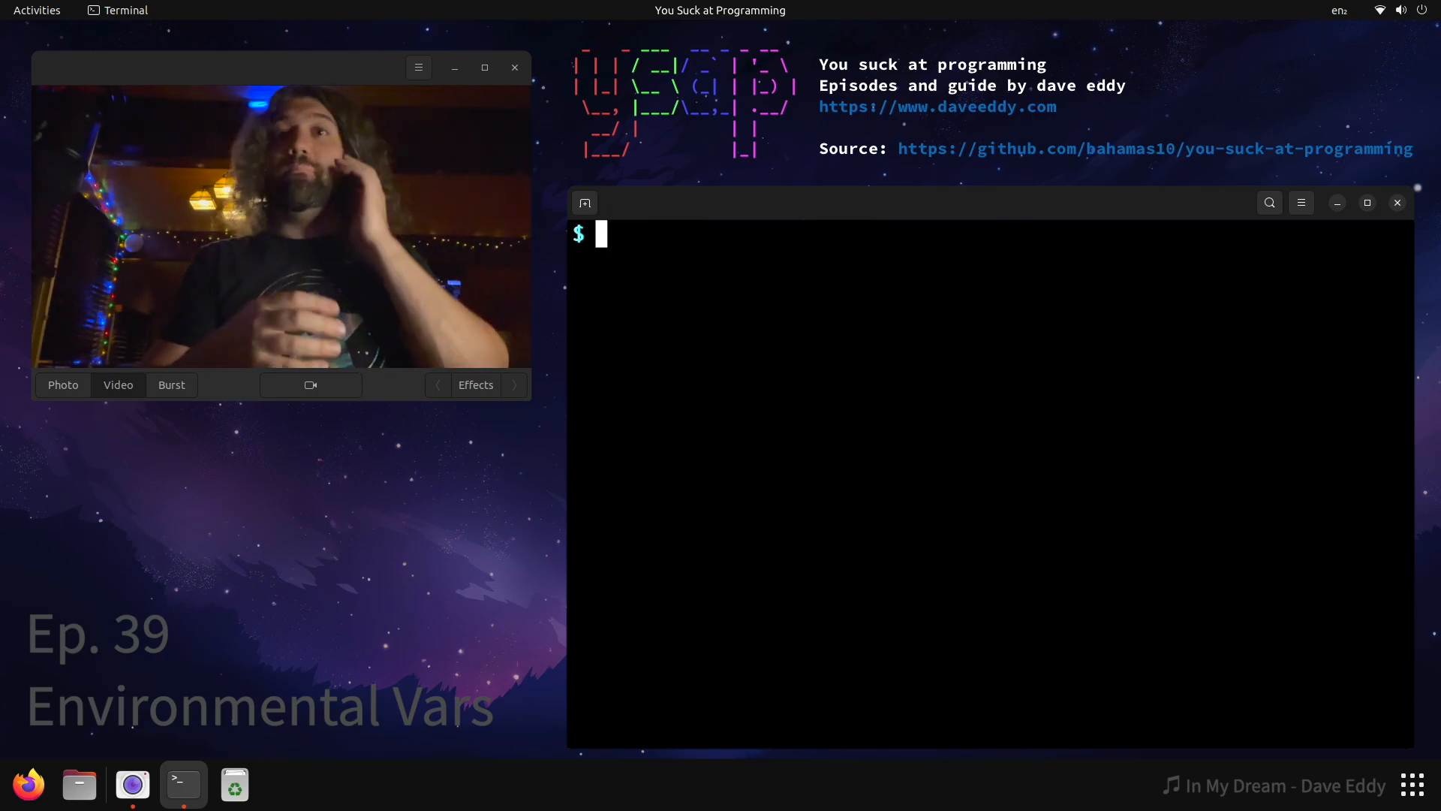
mouse_move(862, 403)
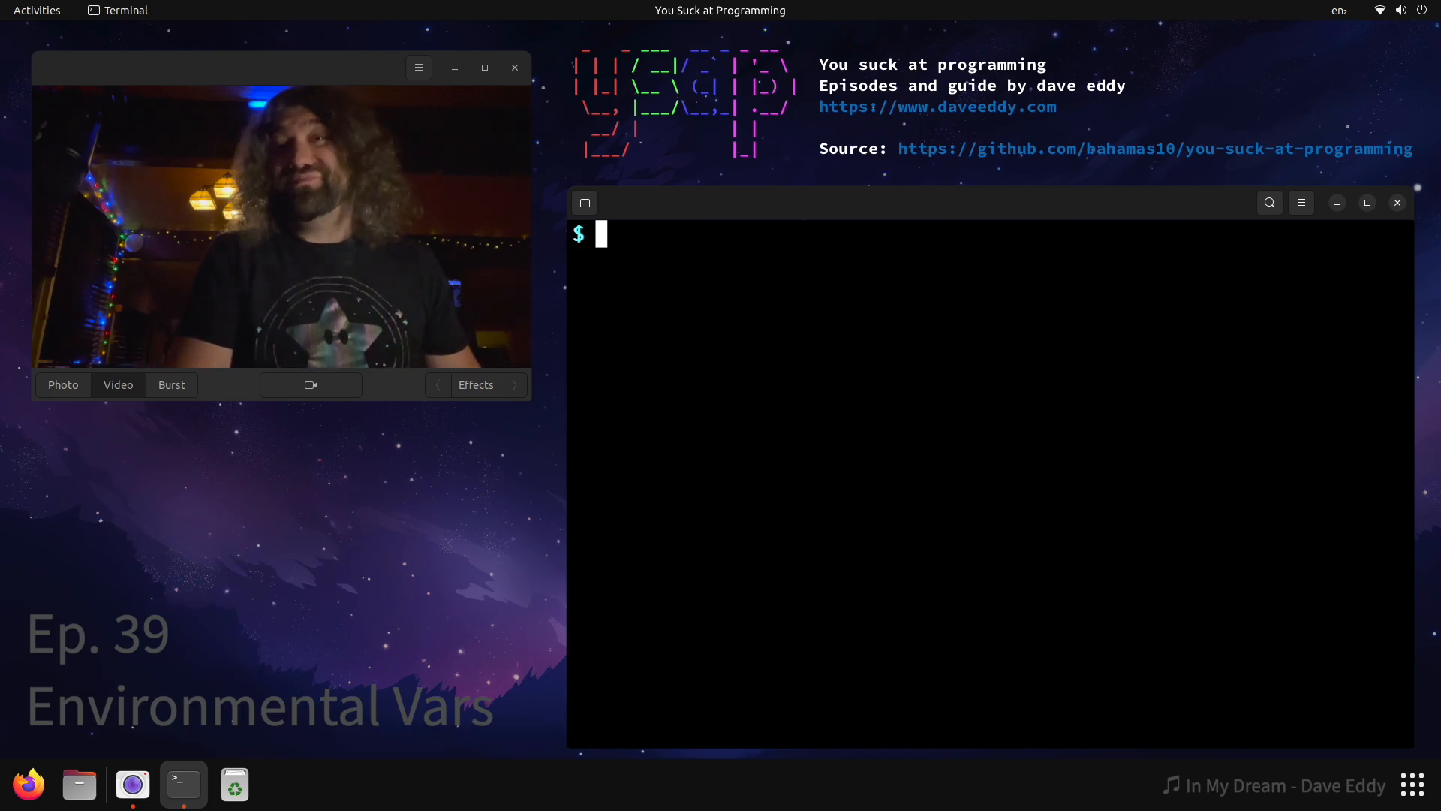
Assign FOO=hello and echo $FOO, which prints hello
type("FOO=")
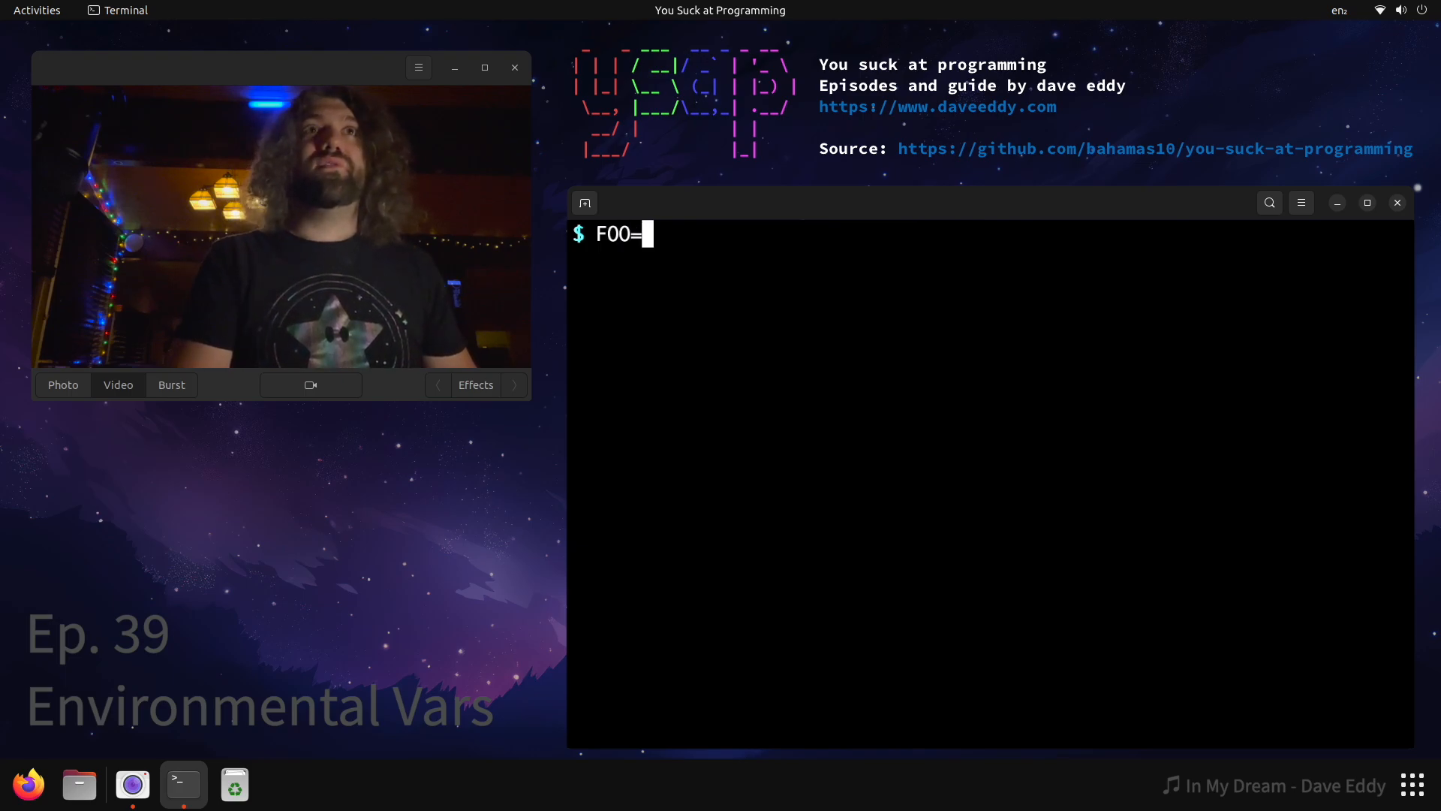
type("hello")
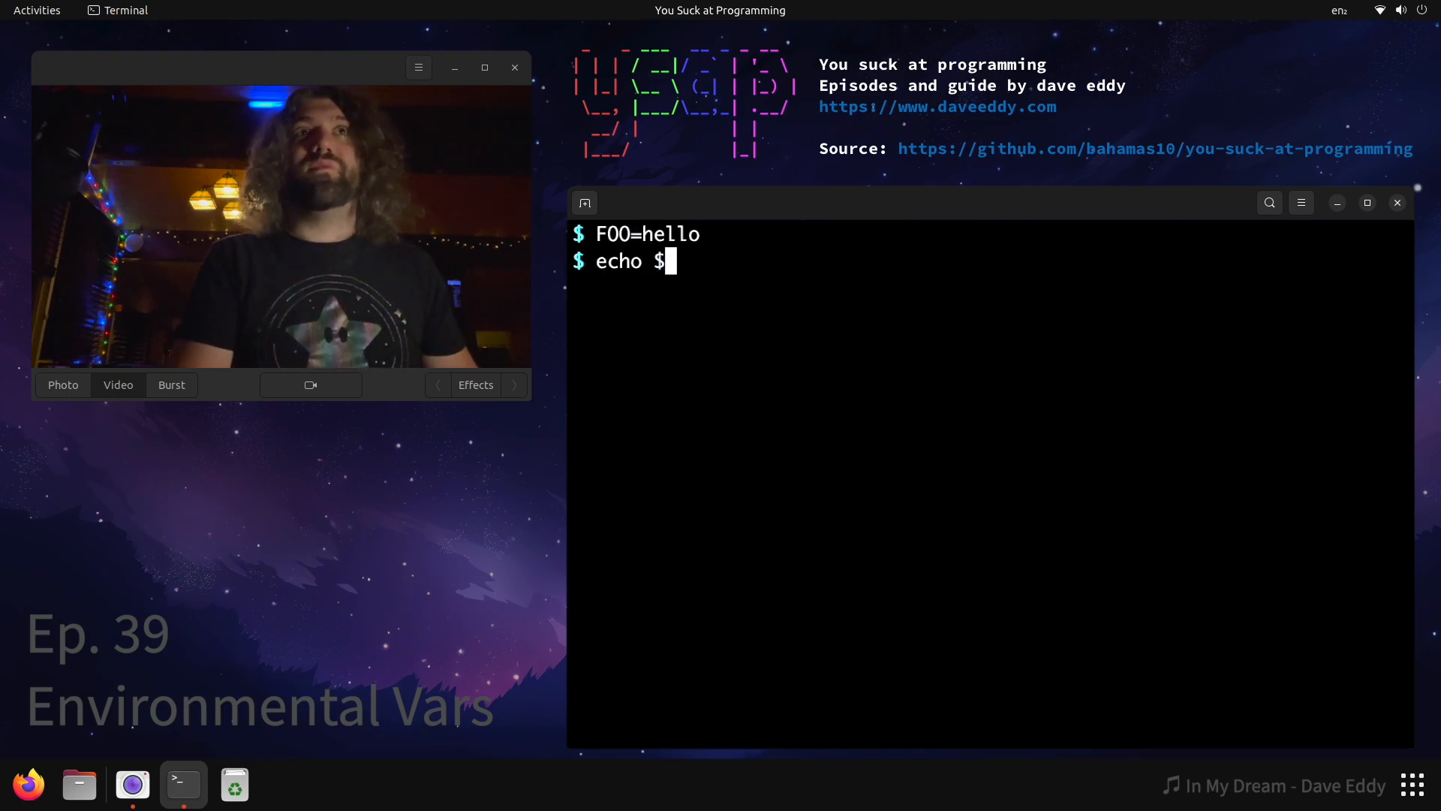
key("Return")
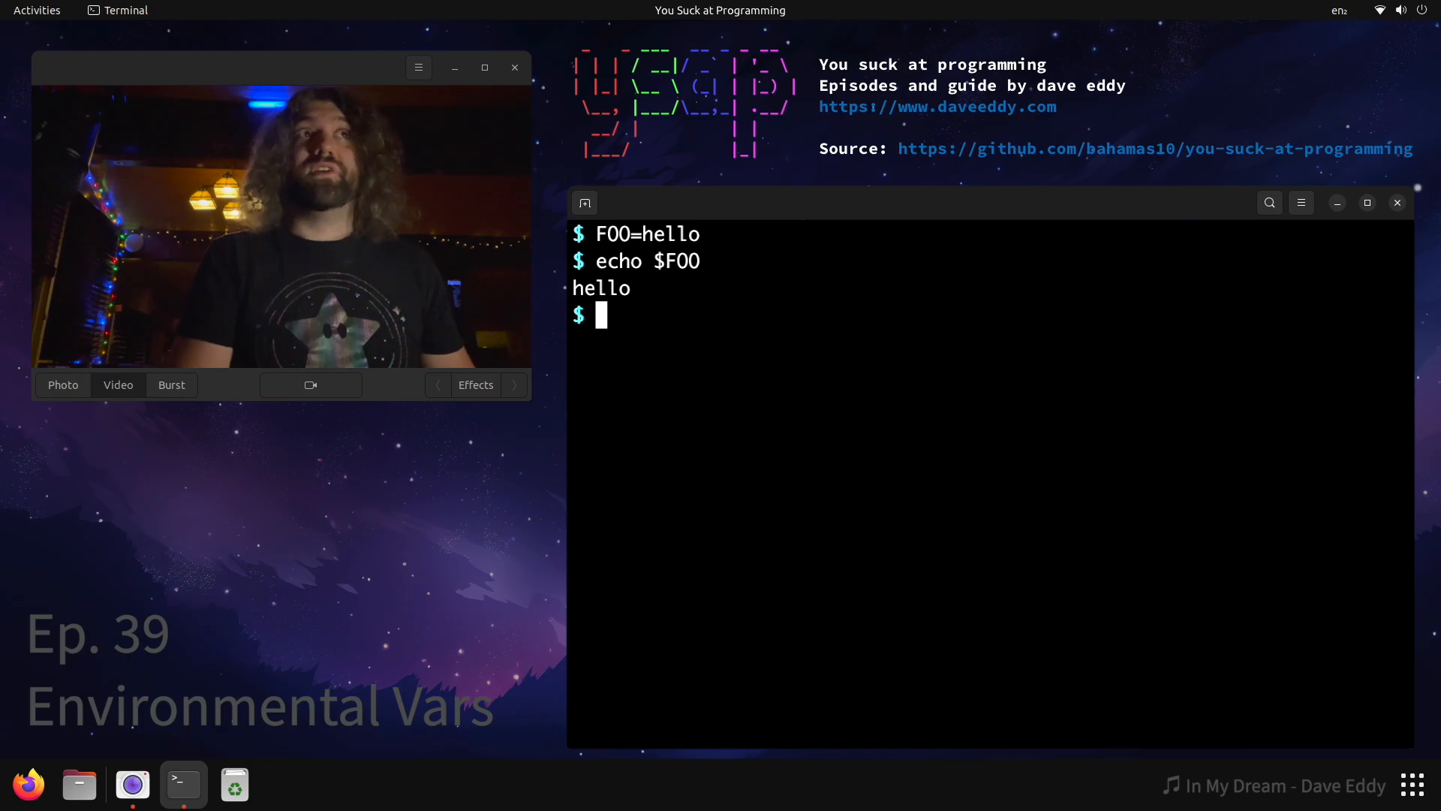
Echo $FOO in a child bash (empty), exit, and echo it again in the parent (hello)
type("bash")
type("echo $")
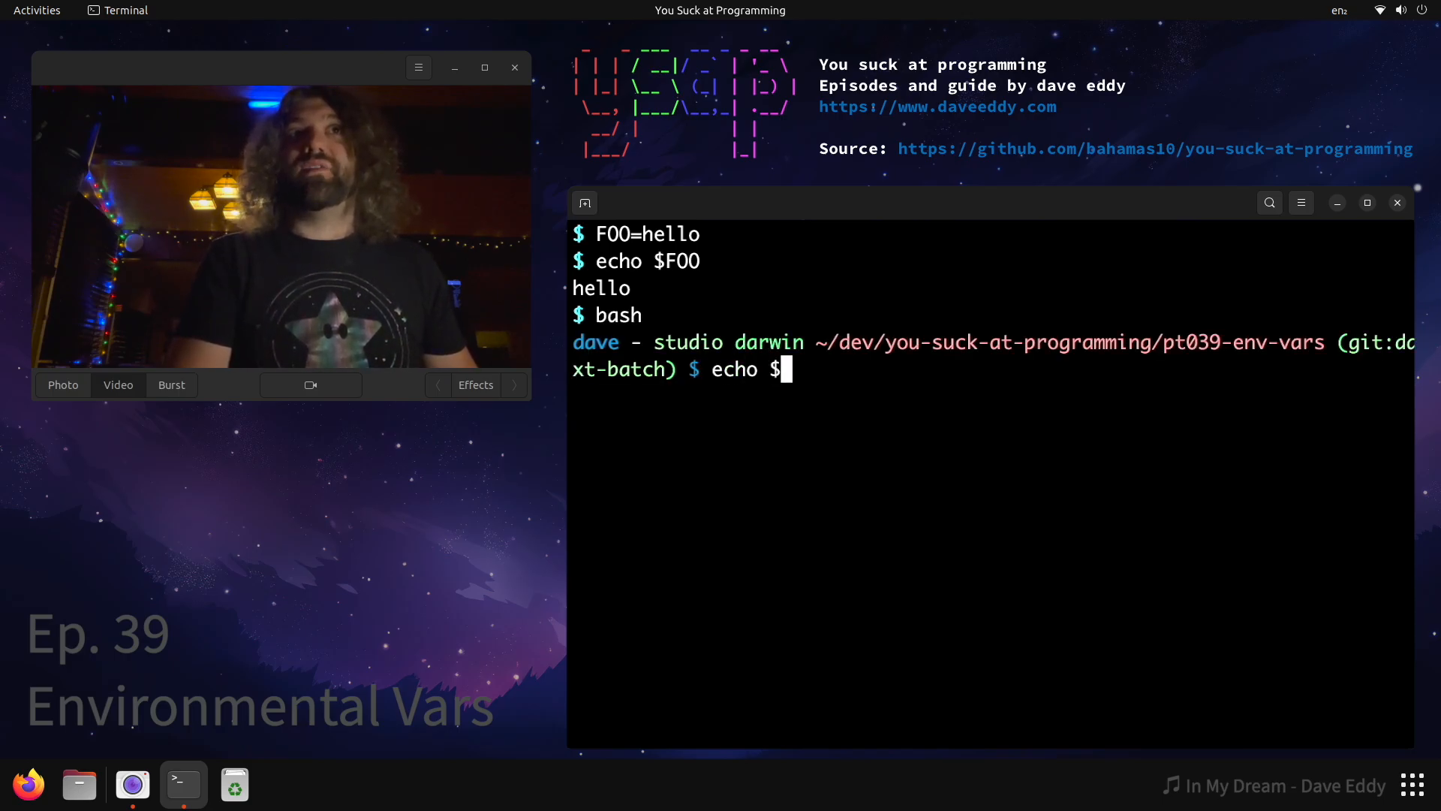
type("FOO")
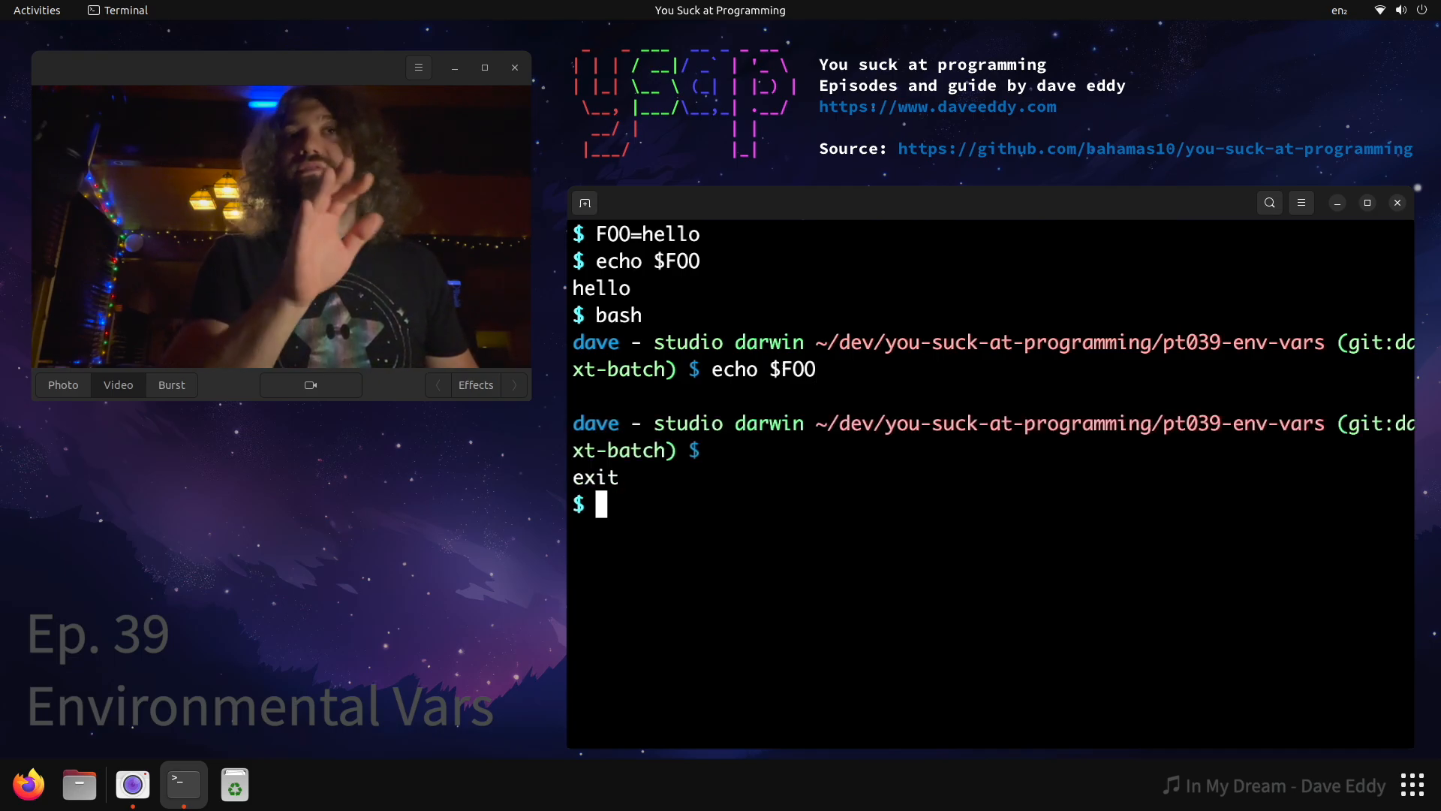
type("echo $S")
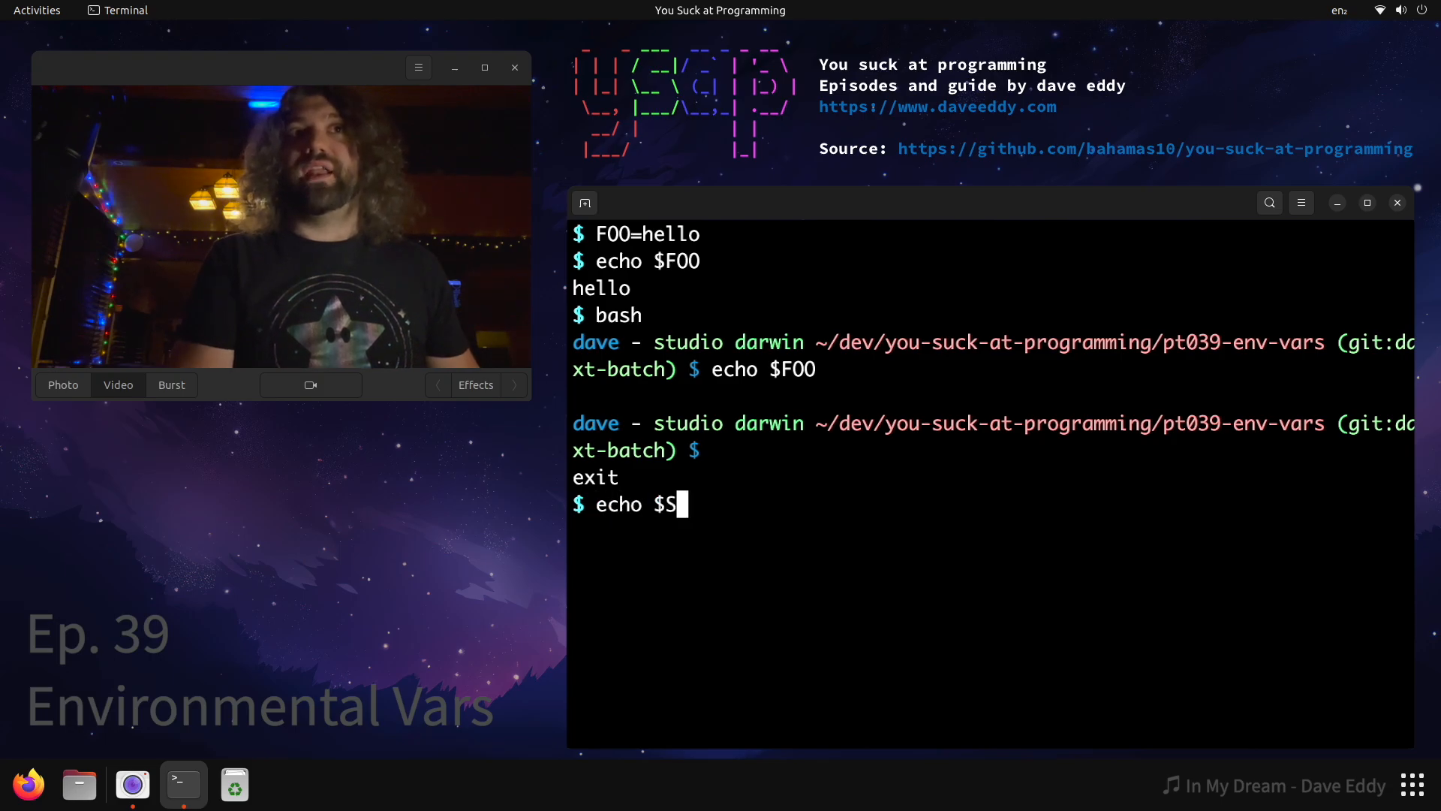
key("Return")
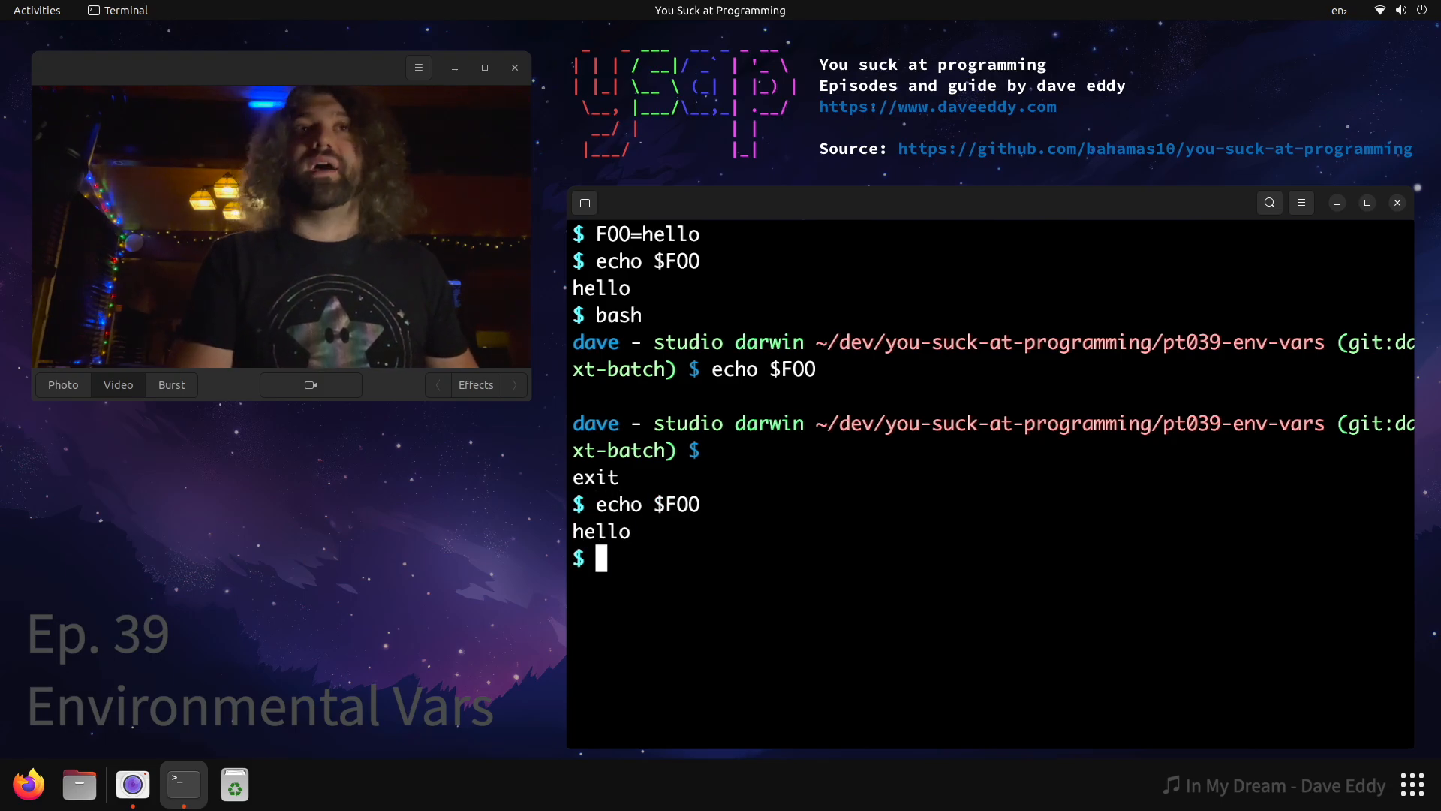
Export FOO, start a child bash, and echo $FOO there, printing hello
type("export FO")
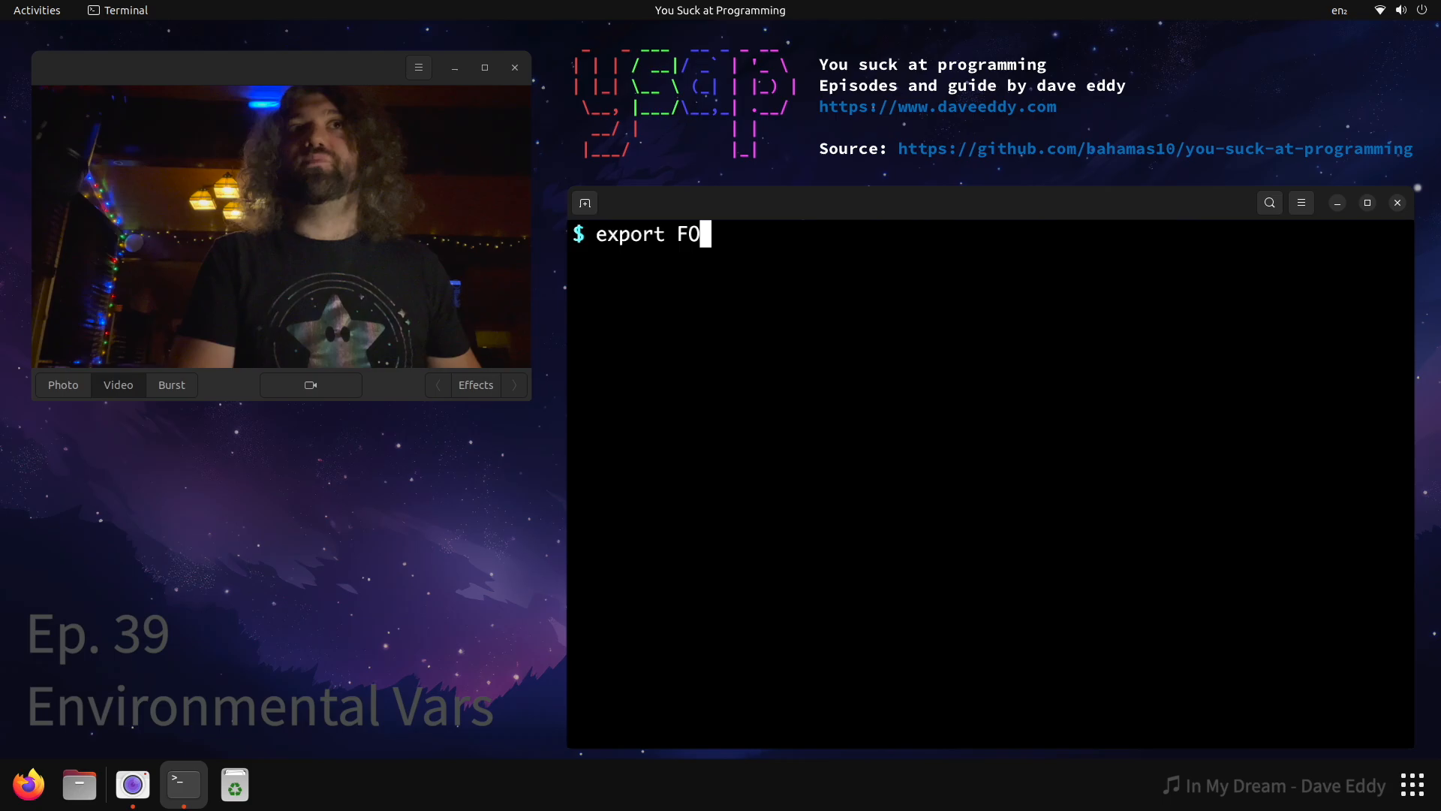
key("Return")
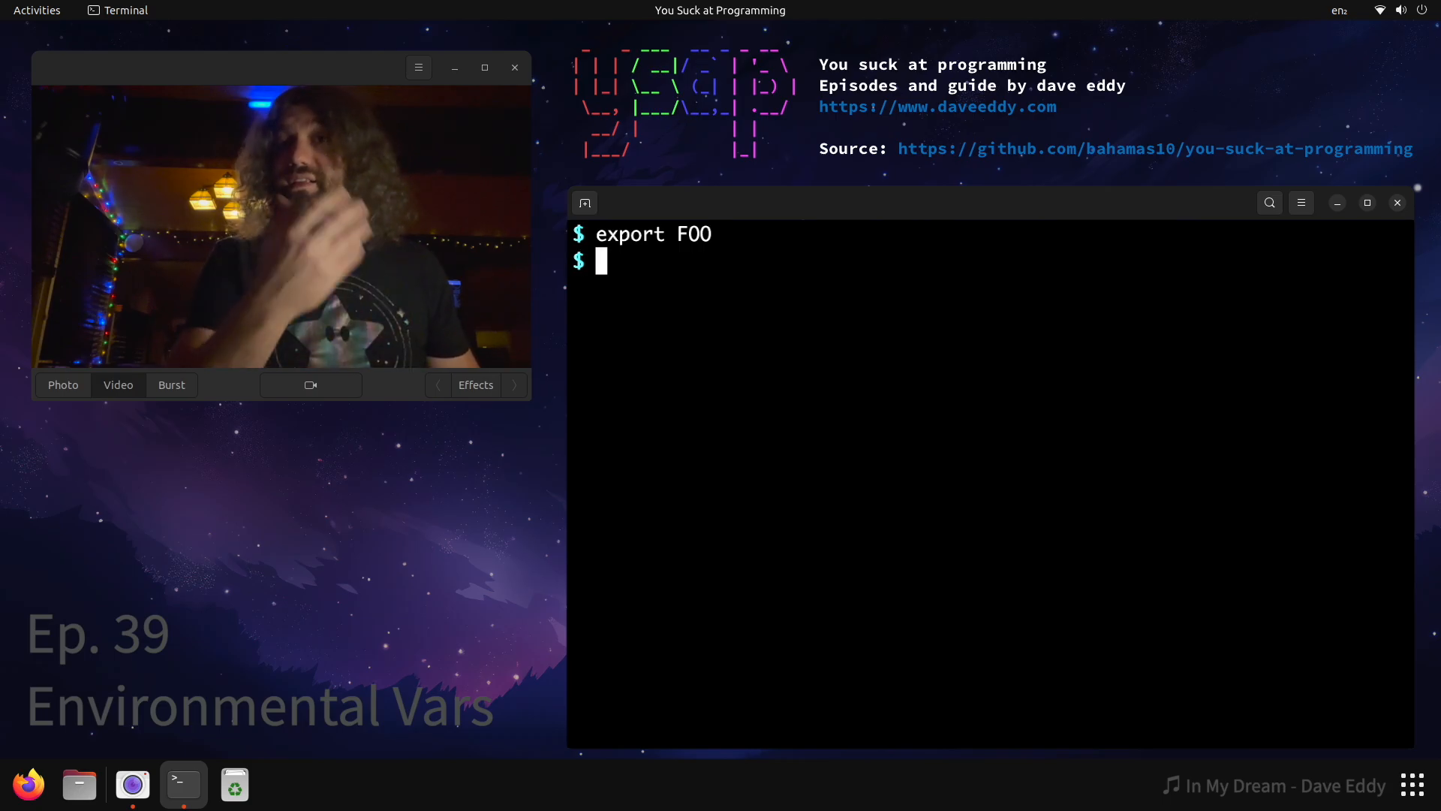
type("bash")
type("echo $FO")
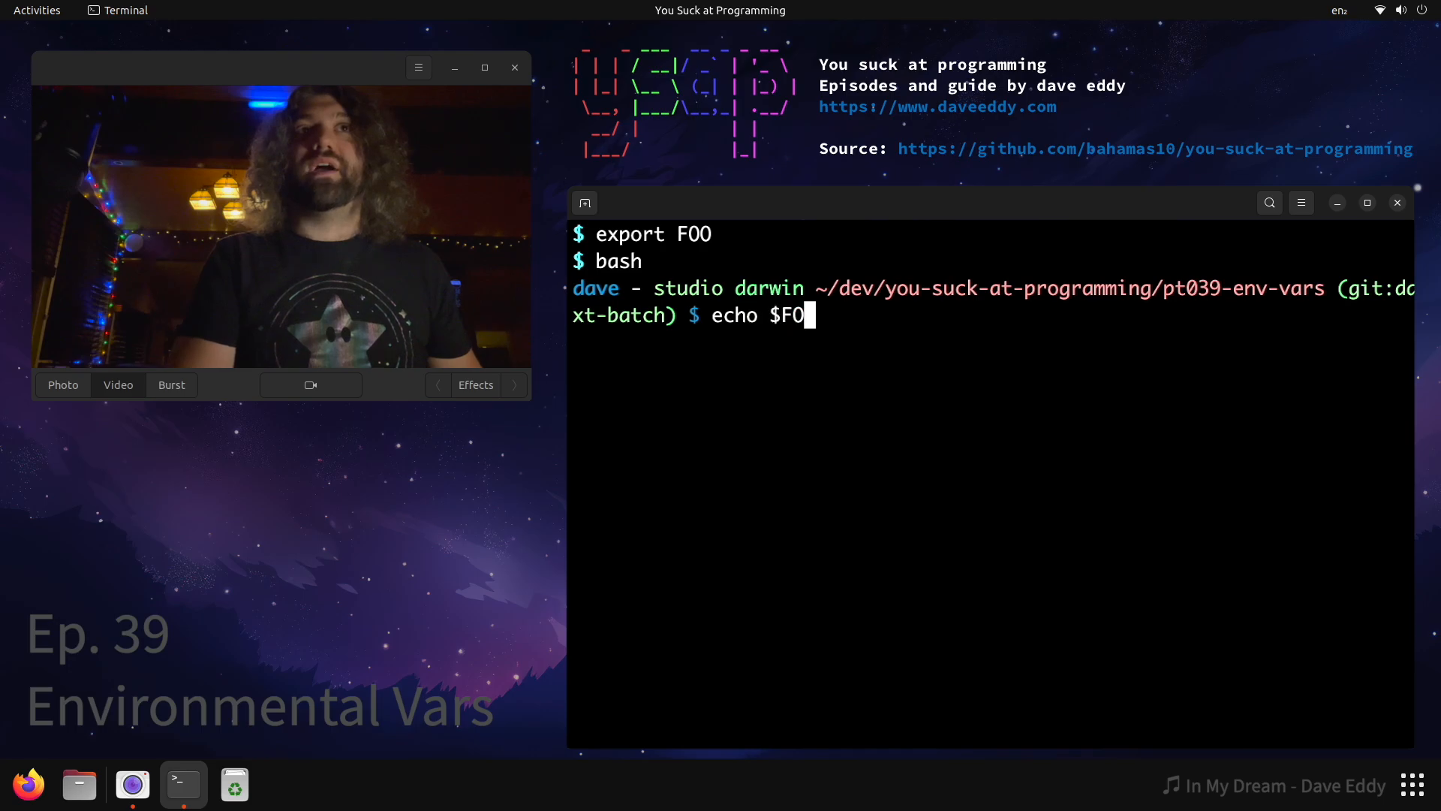
key("Return")
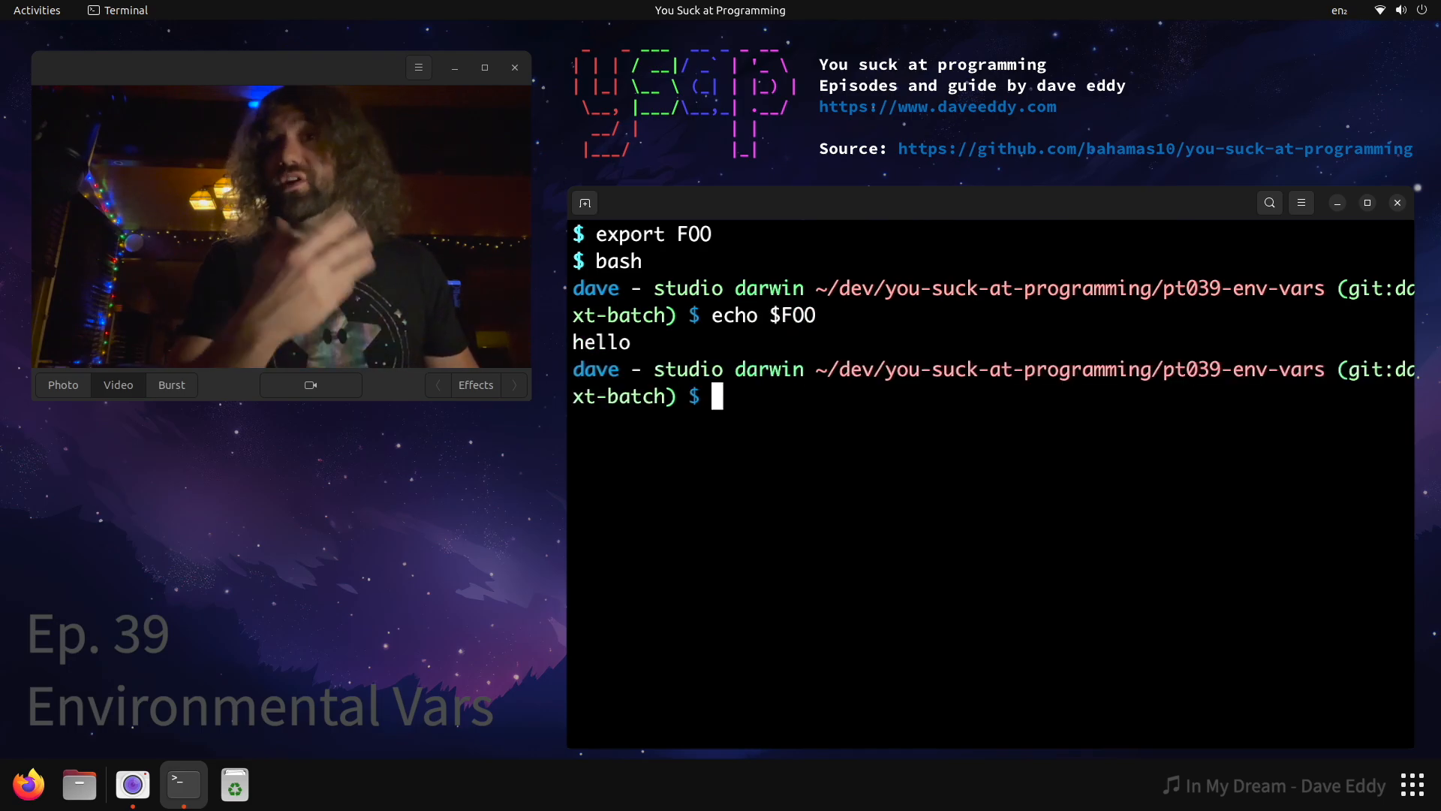
In the child shell, set FOO=goodbye and echo $FOO to show goodbye
type("FOO=goodby")
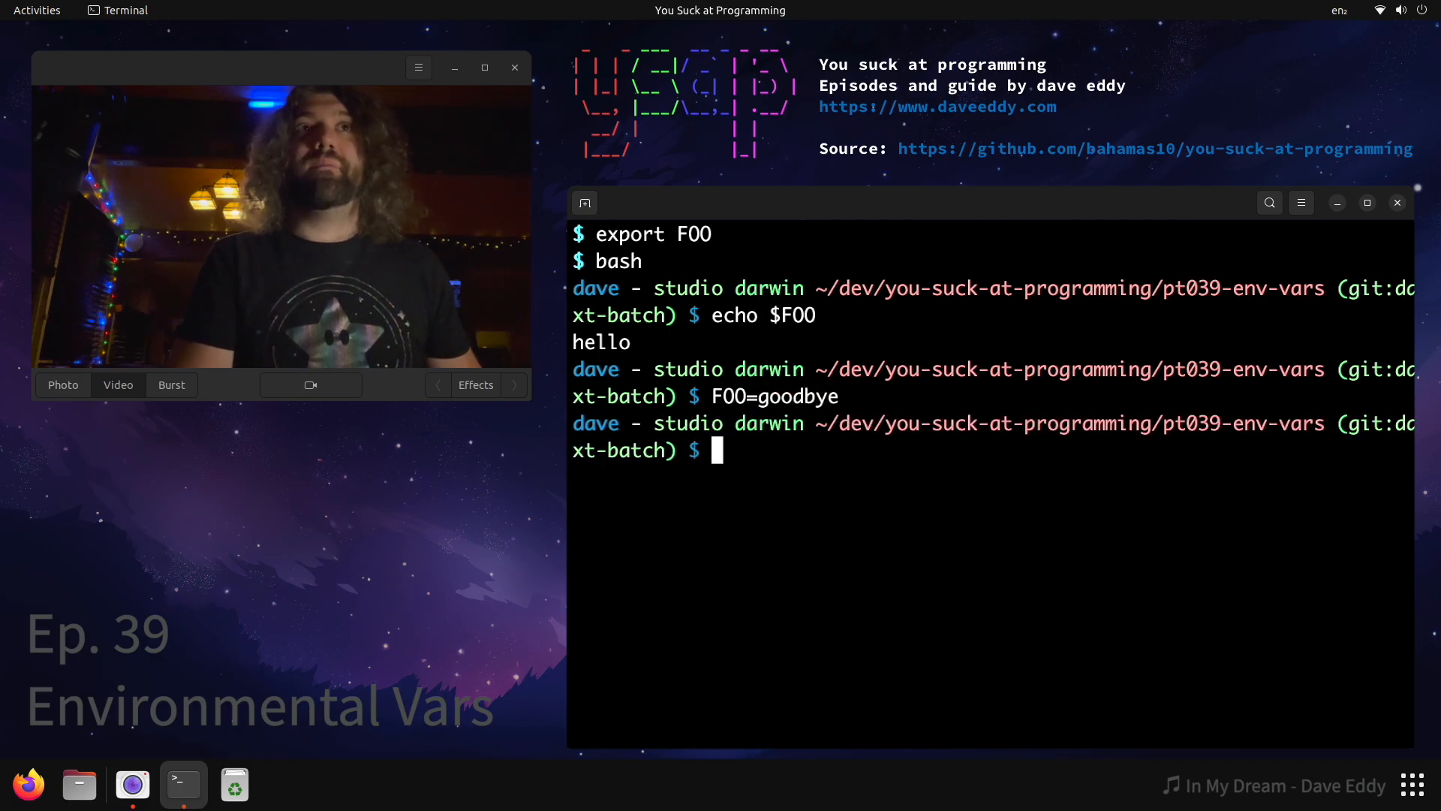
type("echo $FOO")
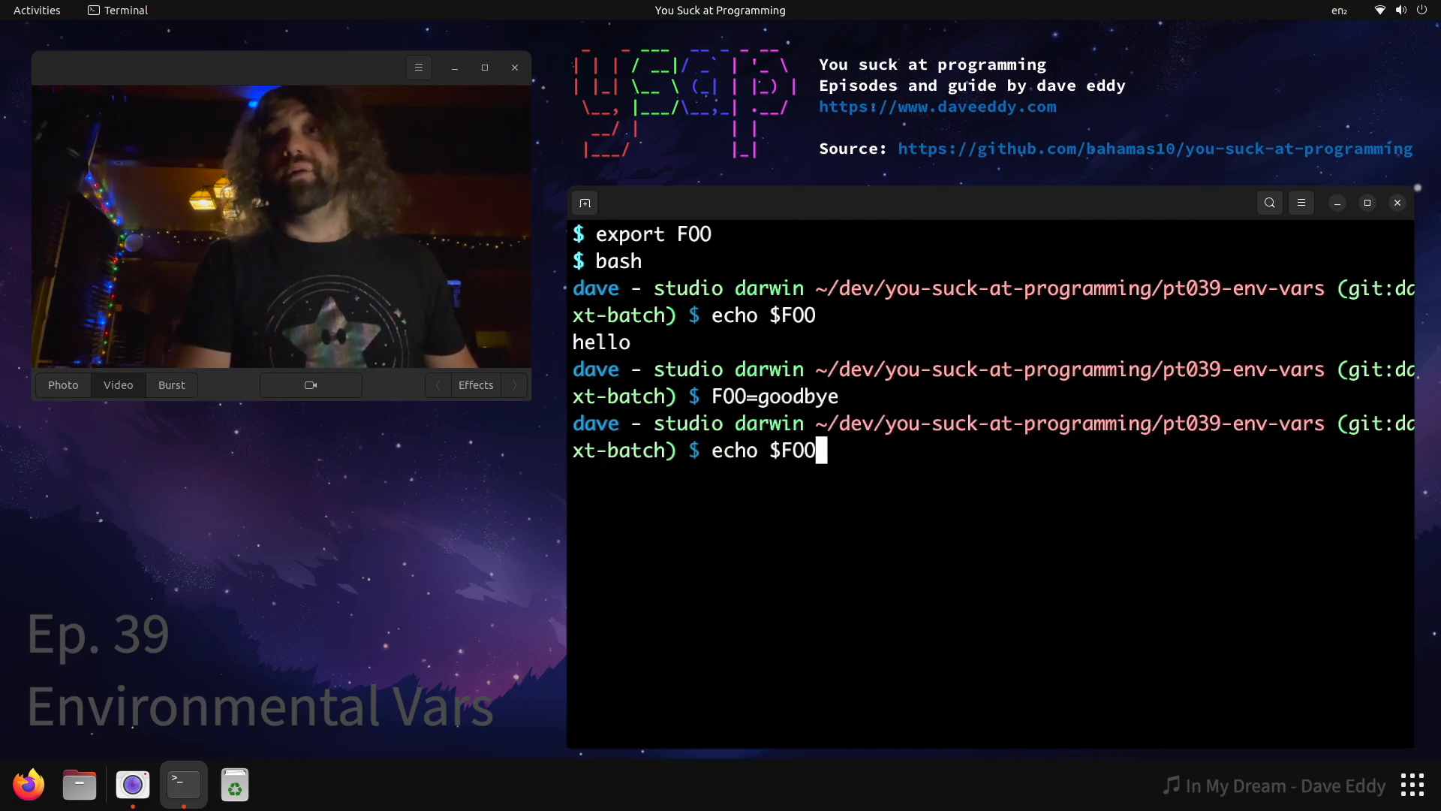
key("Return")
type("bash")
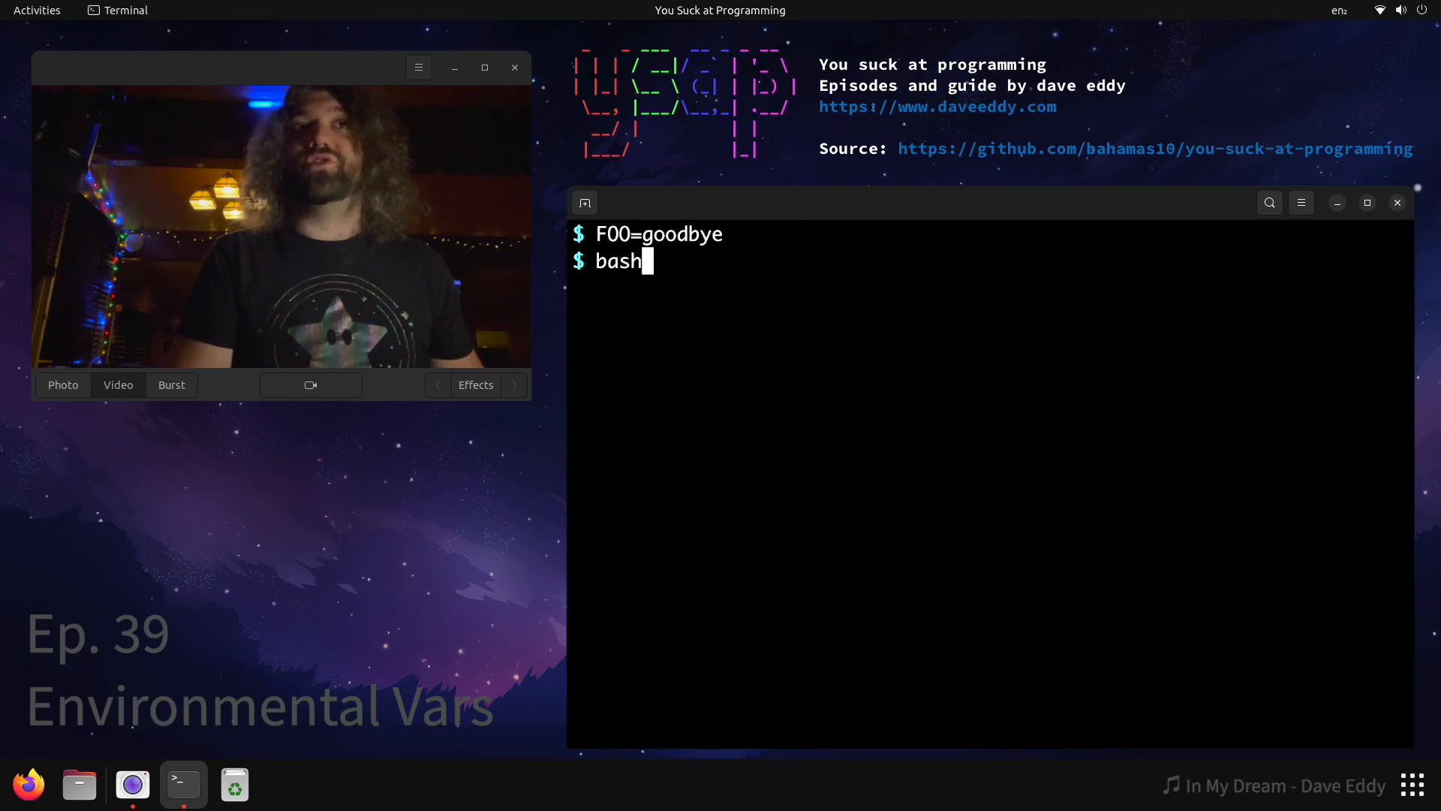
Echo $FOO as goodbye in a child bash, then list and scroll all variables with env
key("Return")
type("echo $FOO")
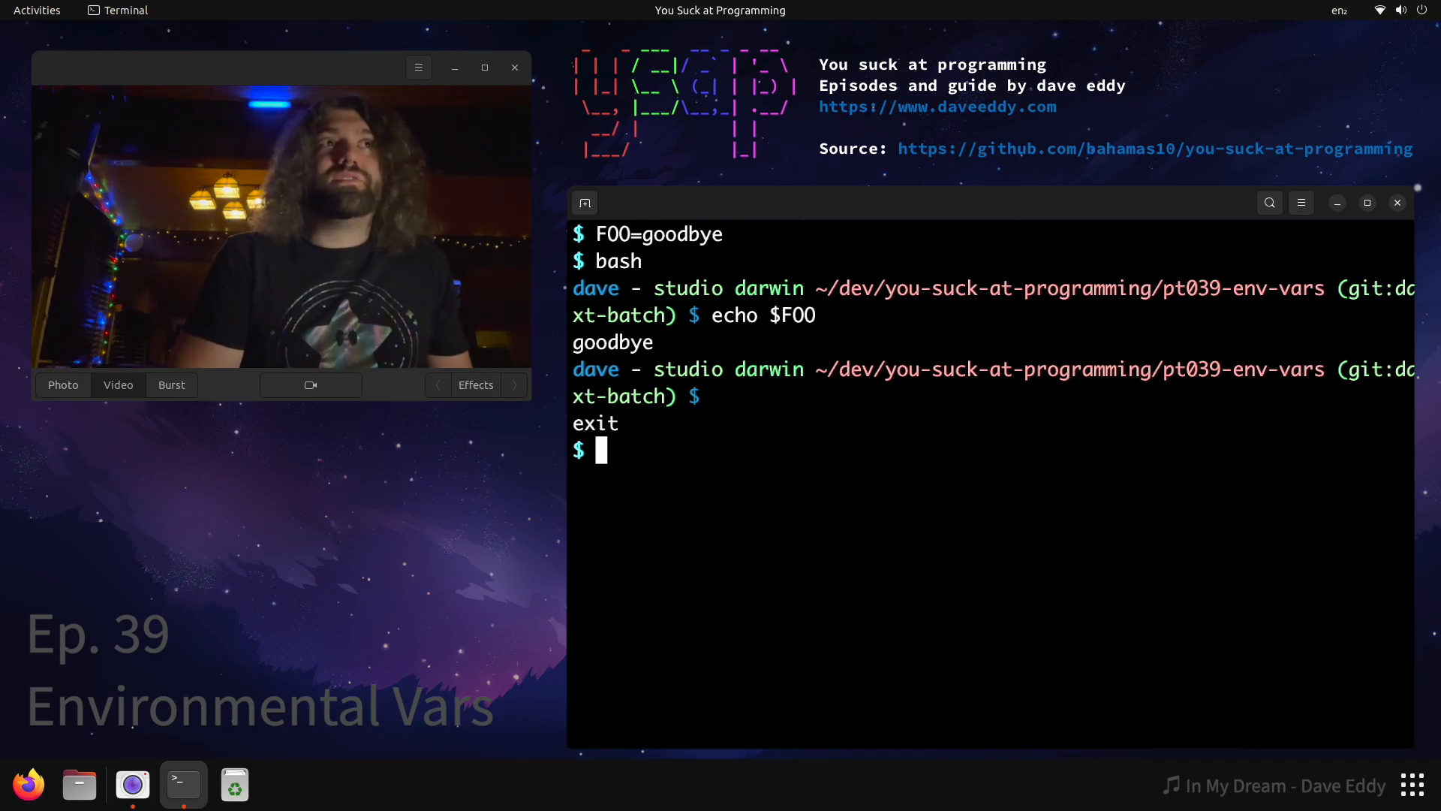
type("e")
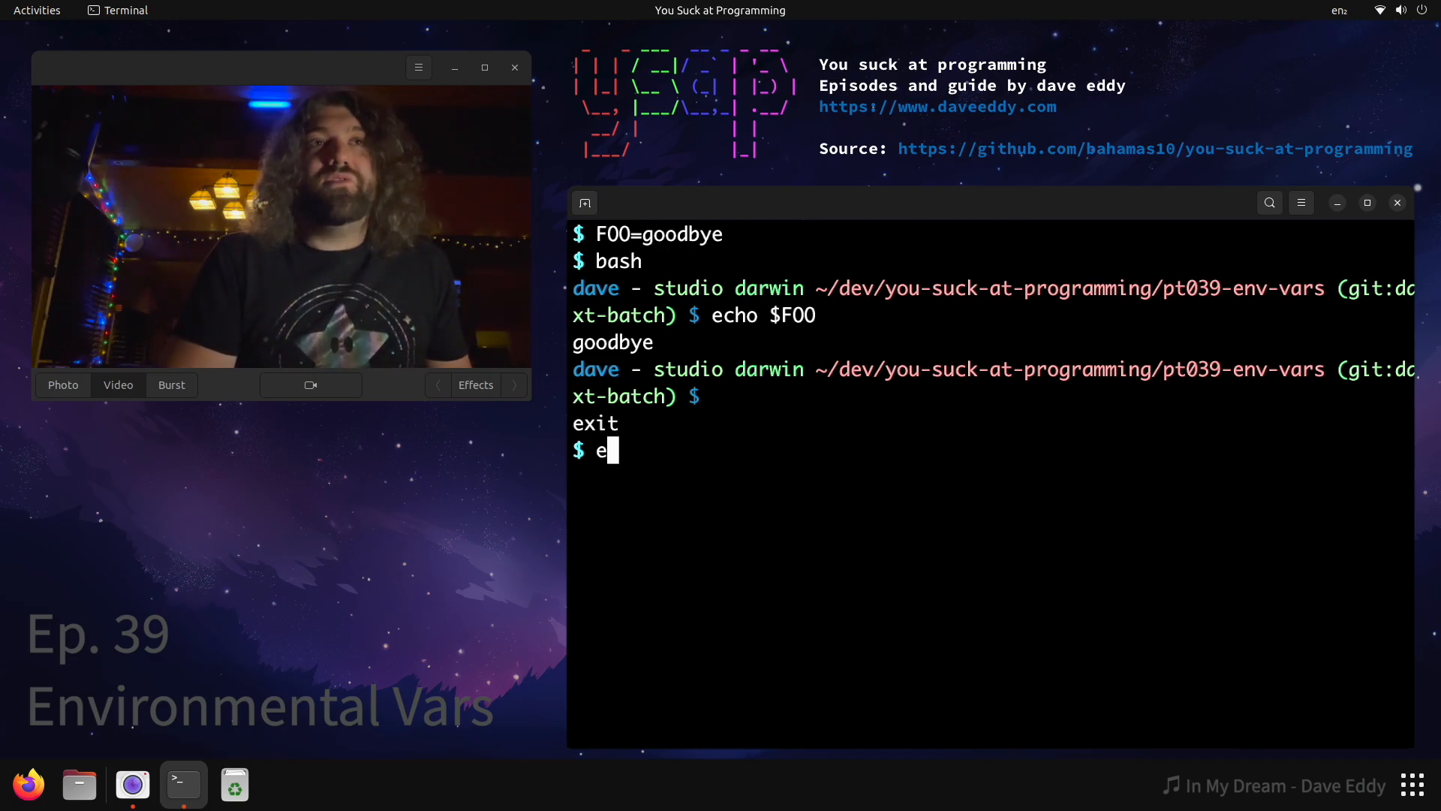
type("nv")
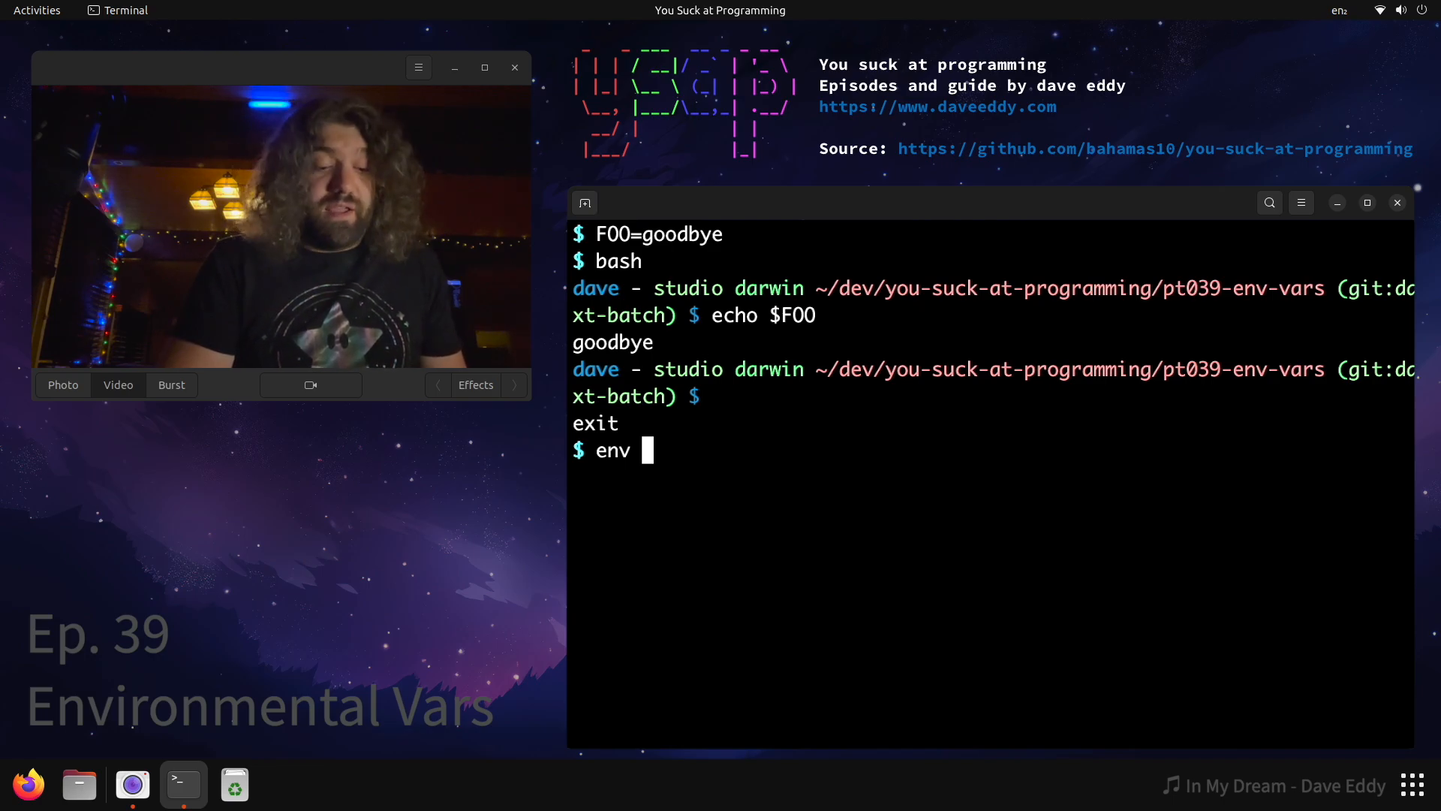
key("Return")
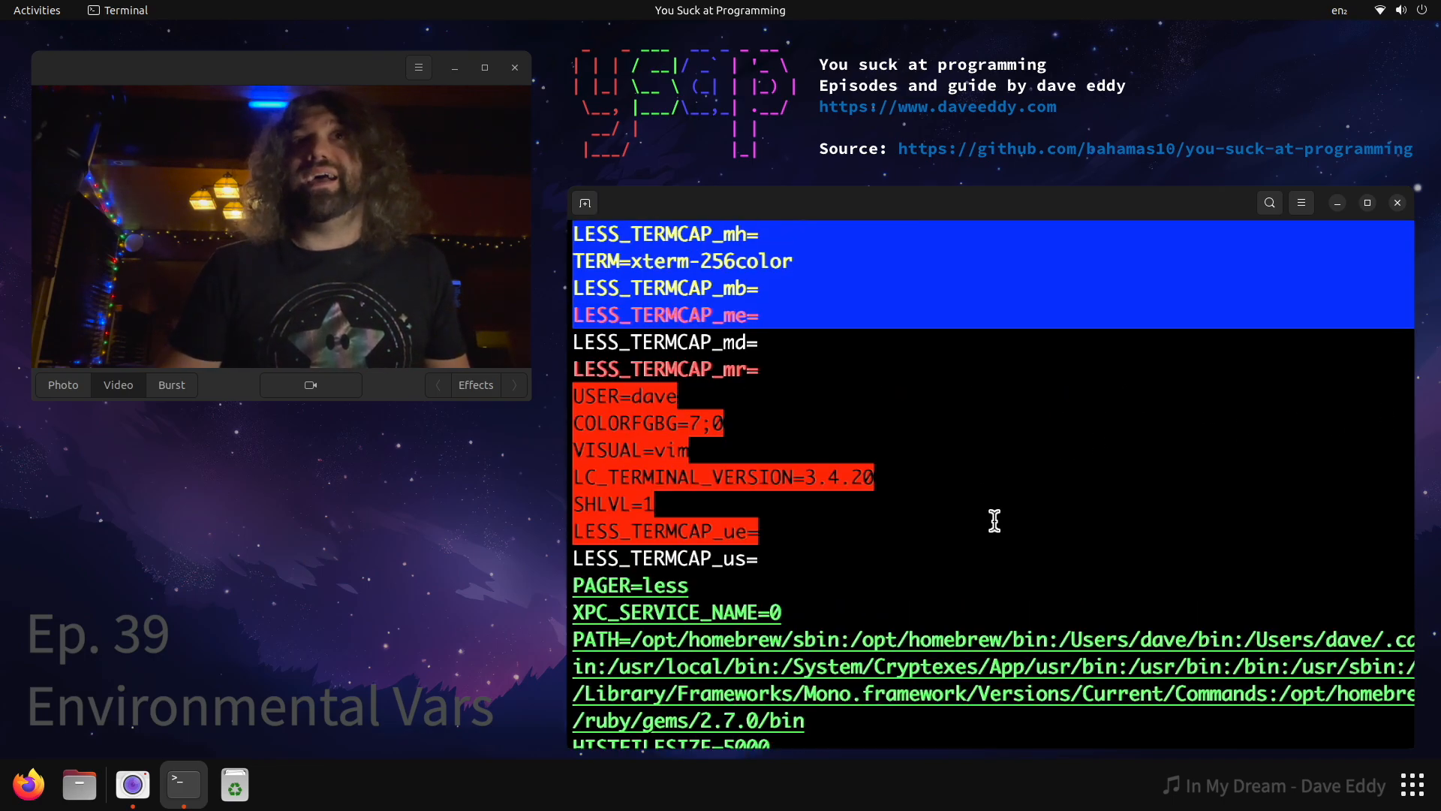
scroll("down", 3)
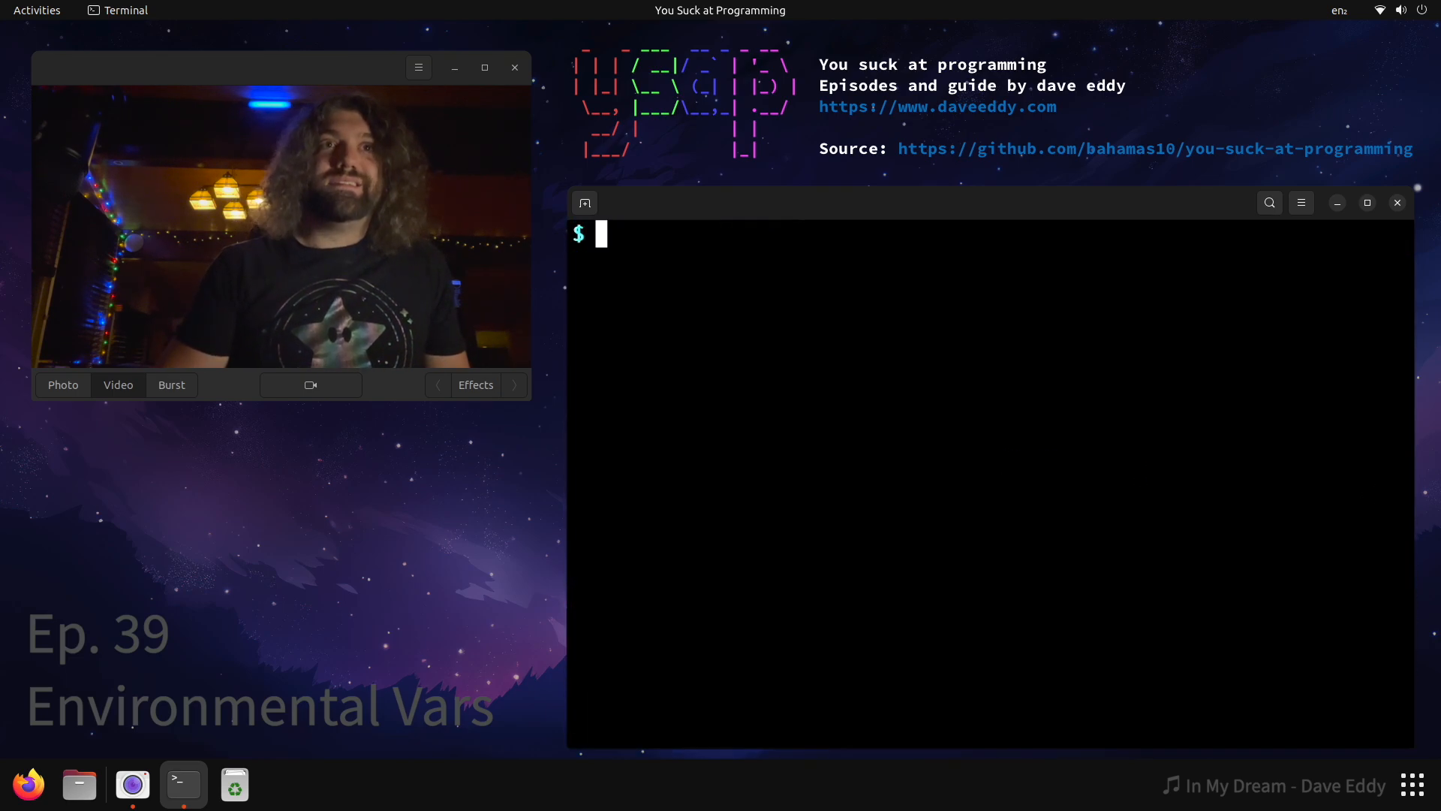
Run env | grep FOO to show FOO=goodbye, then set FOO=hello
type("env |")
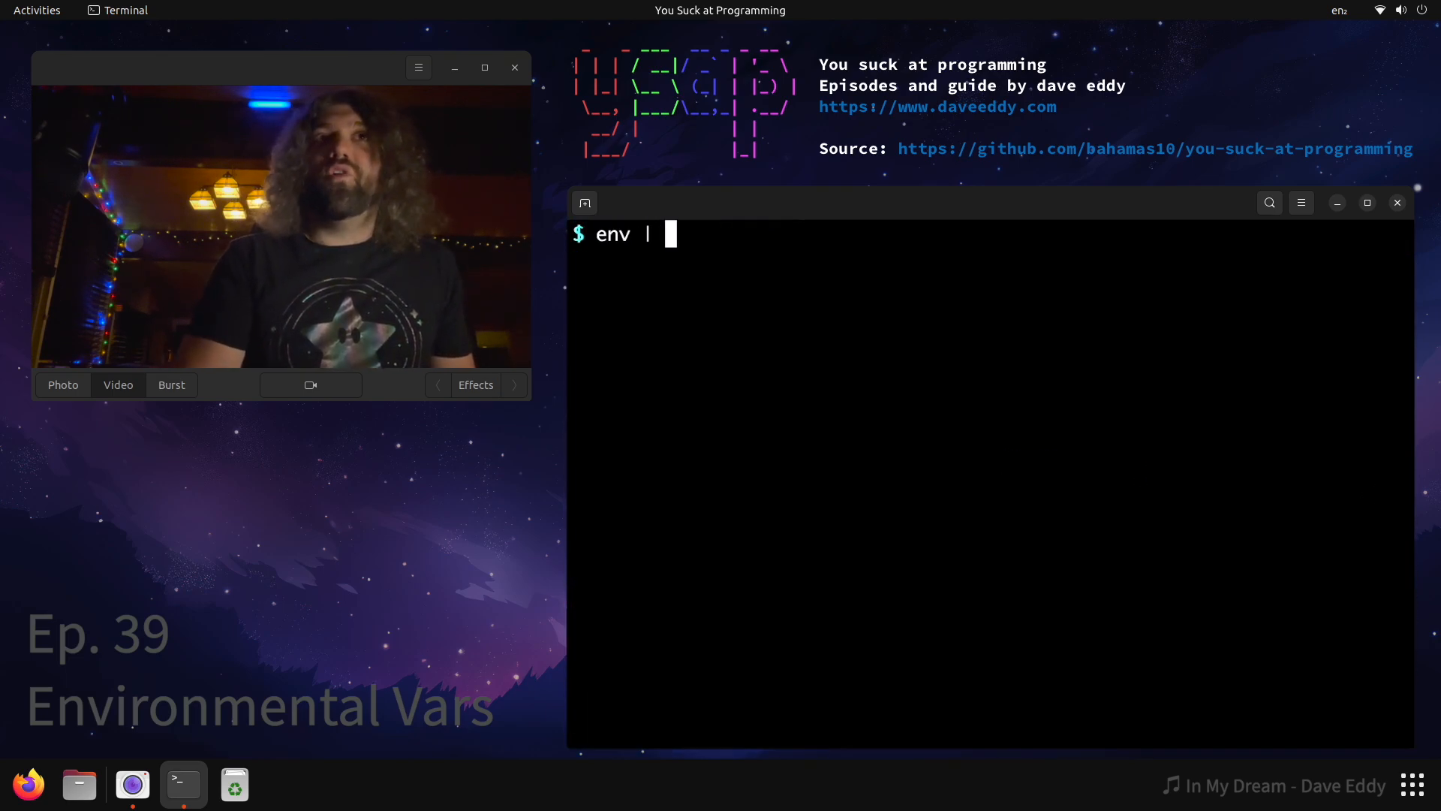
type("grep FOO")
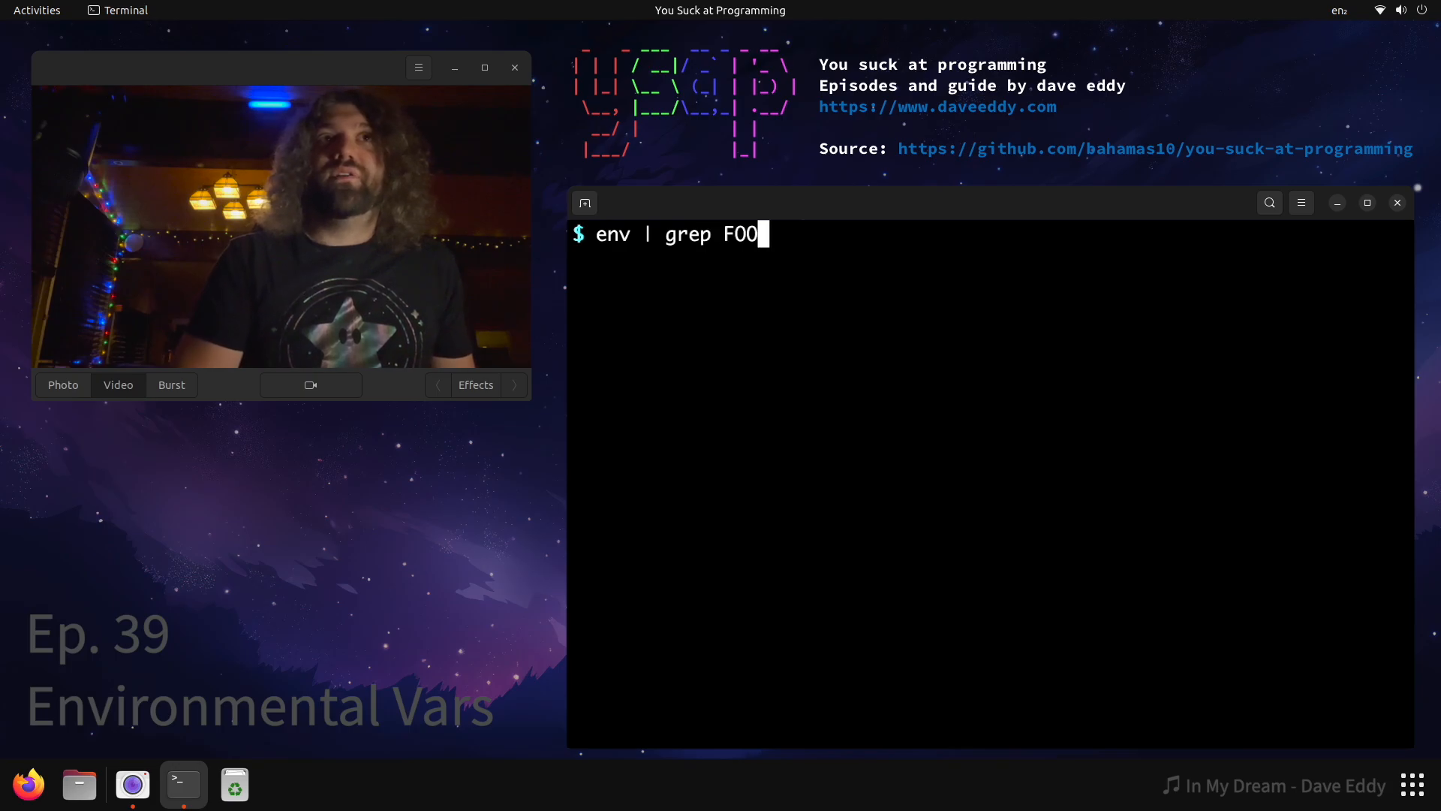
key("Return")
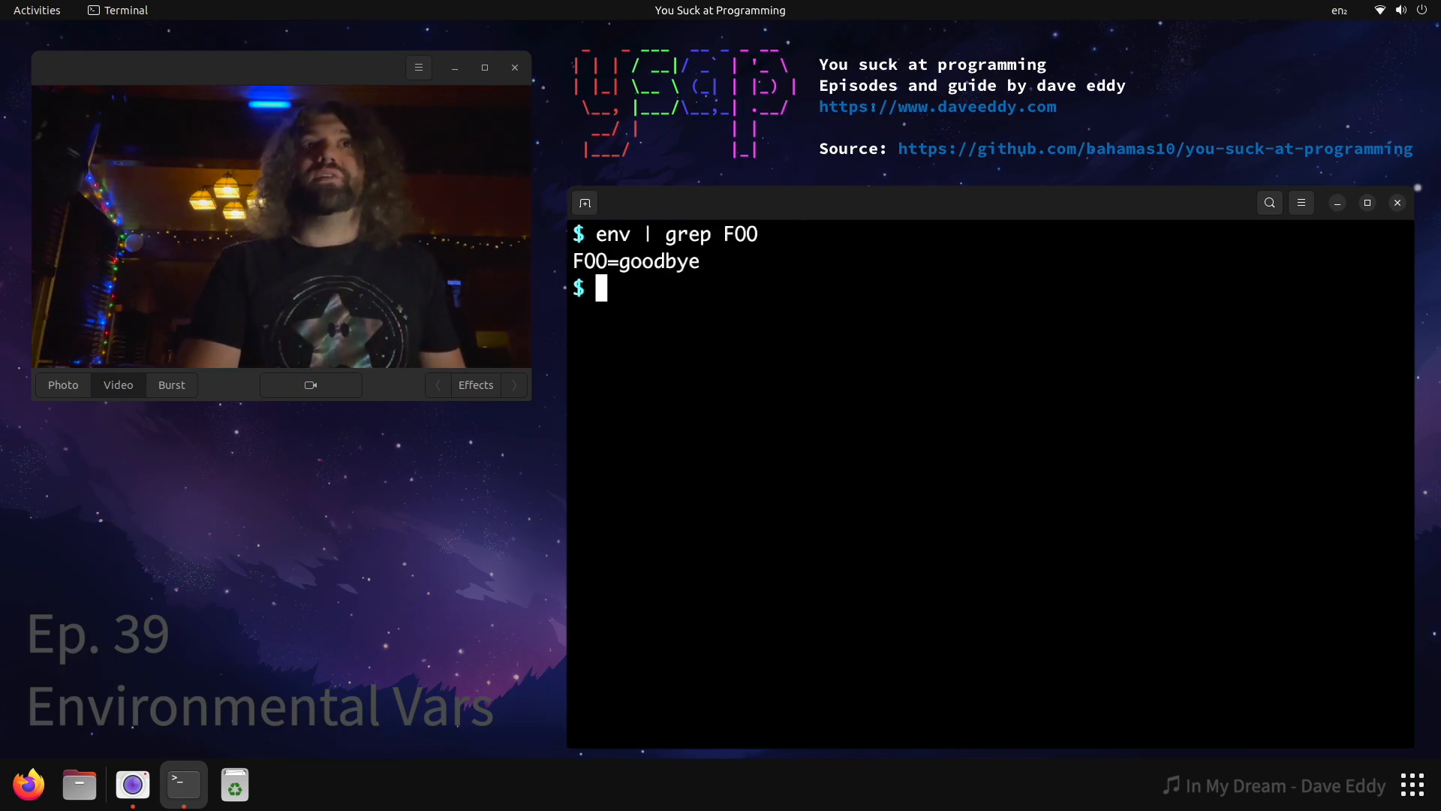
type("FOO=hel")
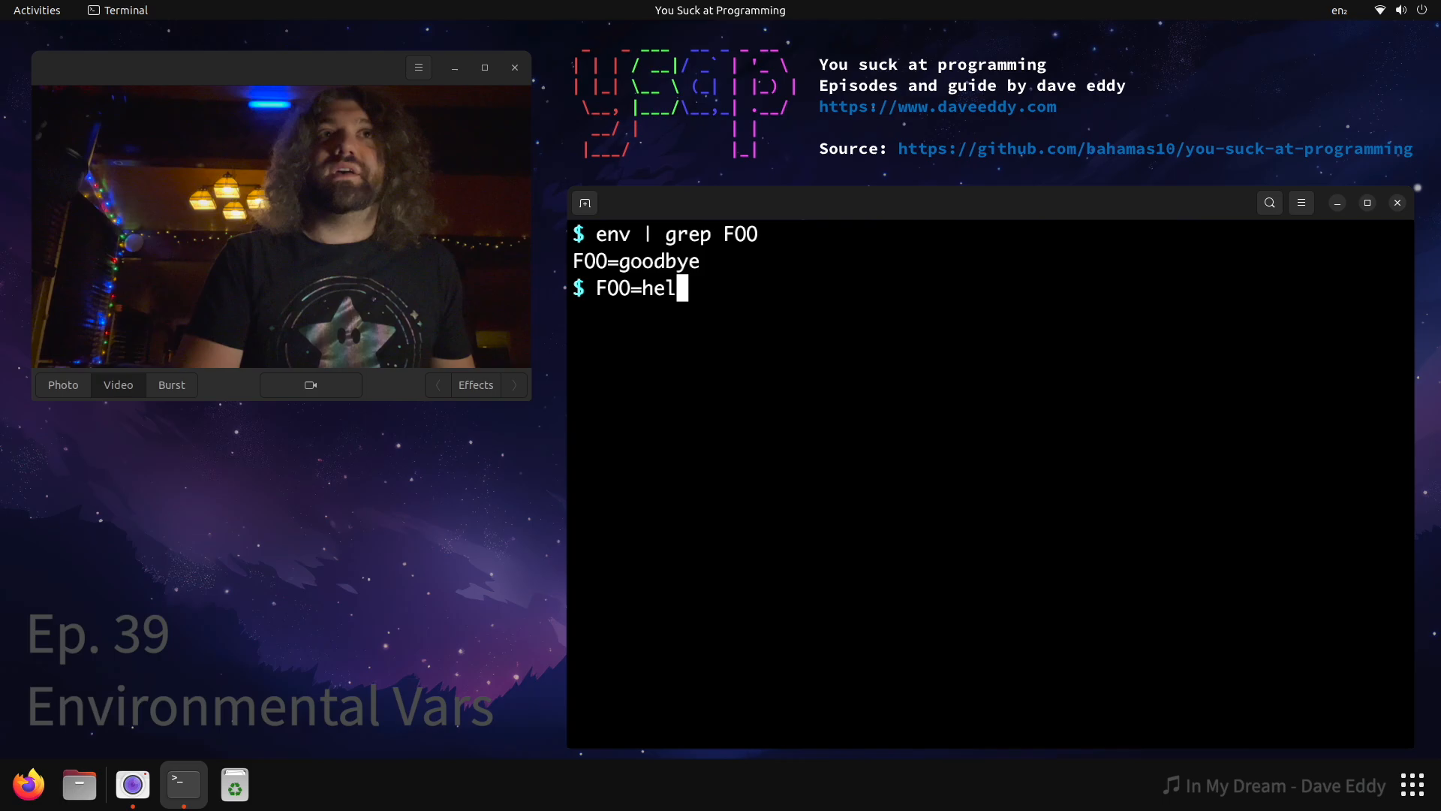
key("Return")
type("type env")
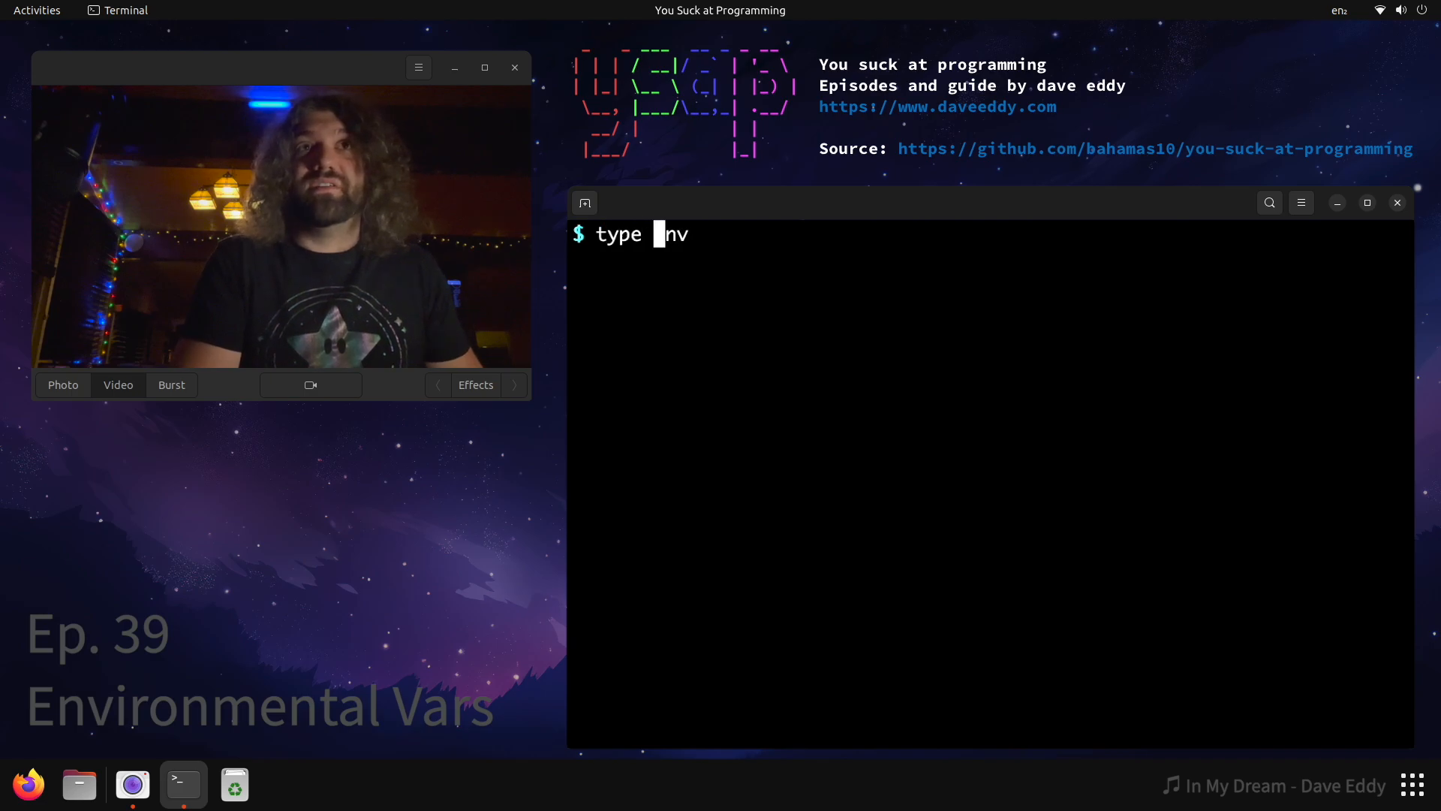
Run type env (hashed /usr/bin/env), then env | grep FOO showing FOO=hello
key("Return")
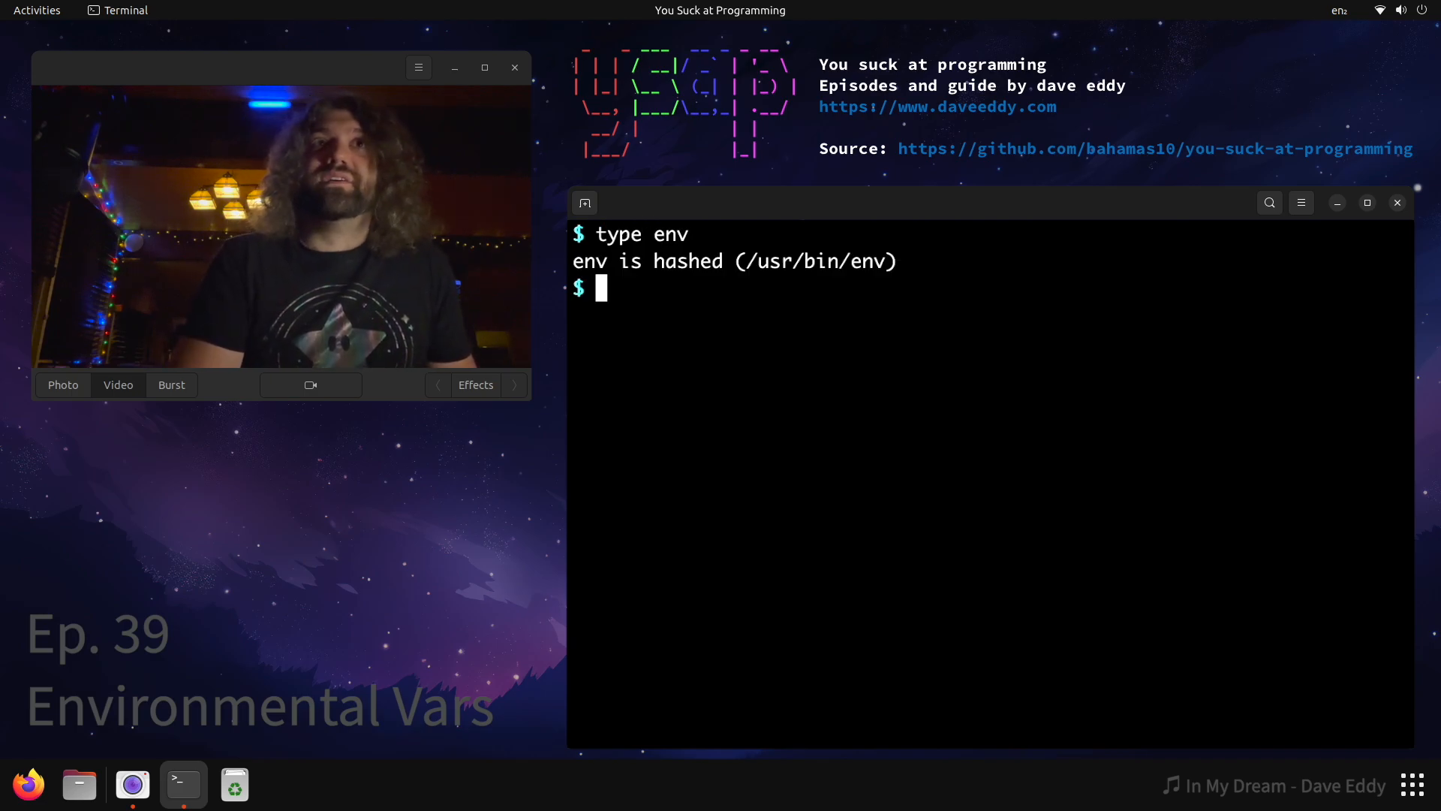
type("env |")
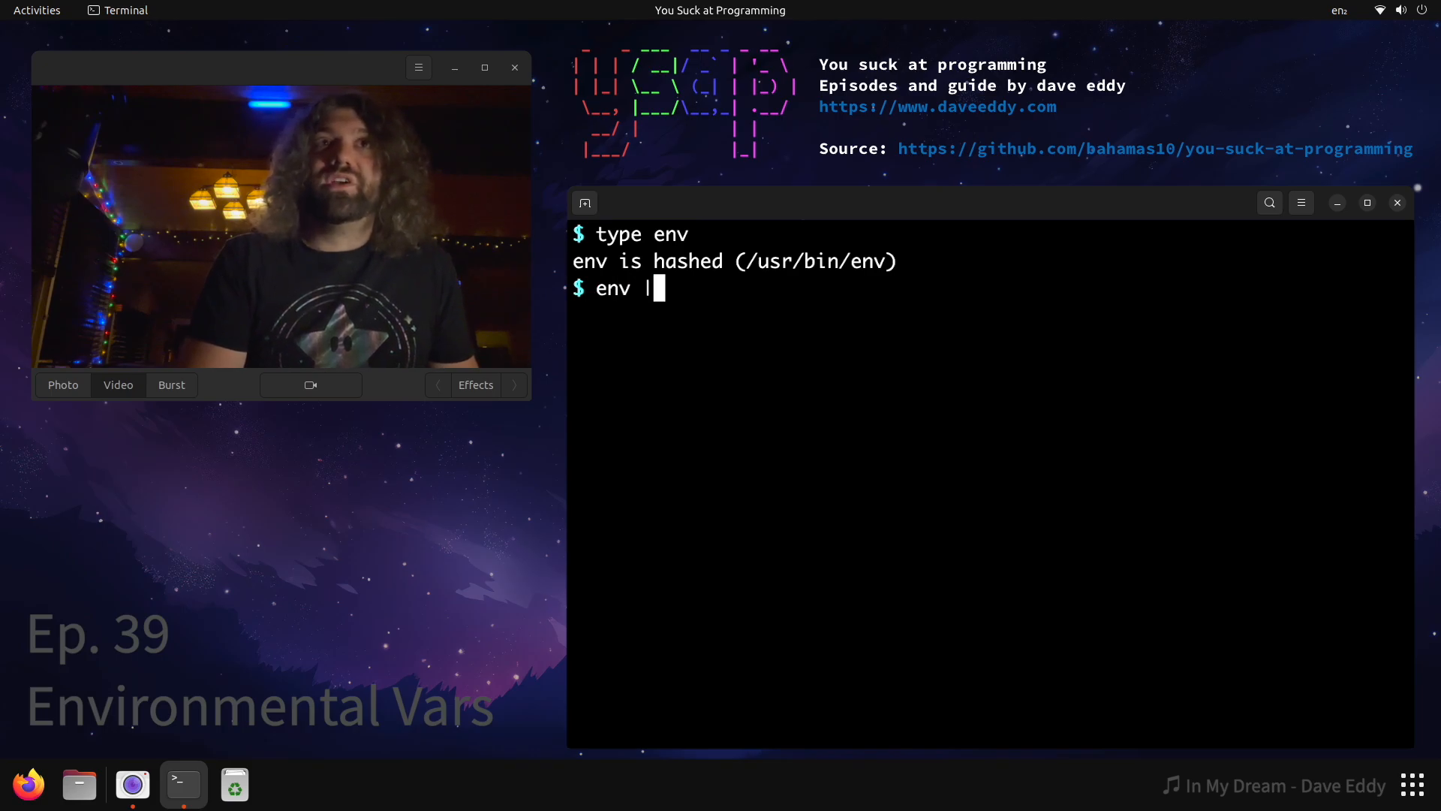
key("Return")
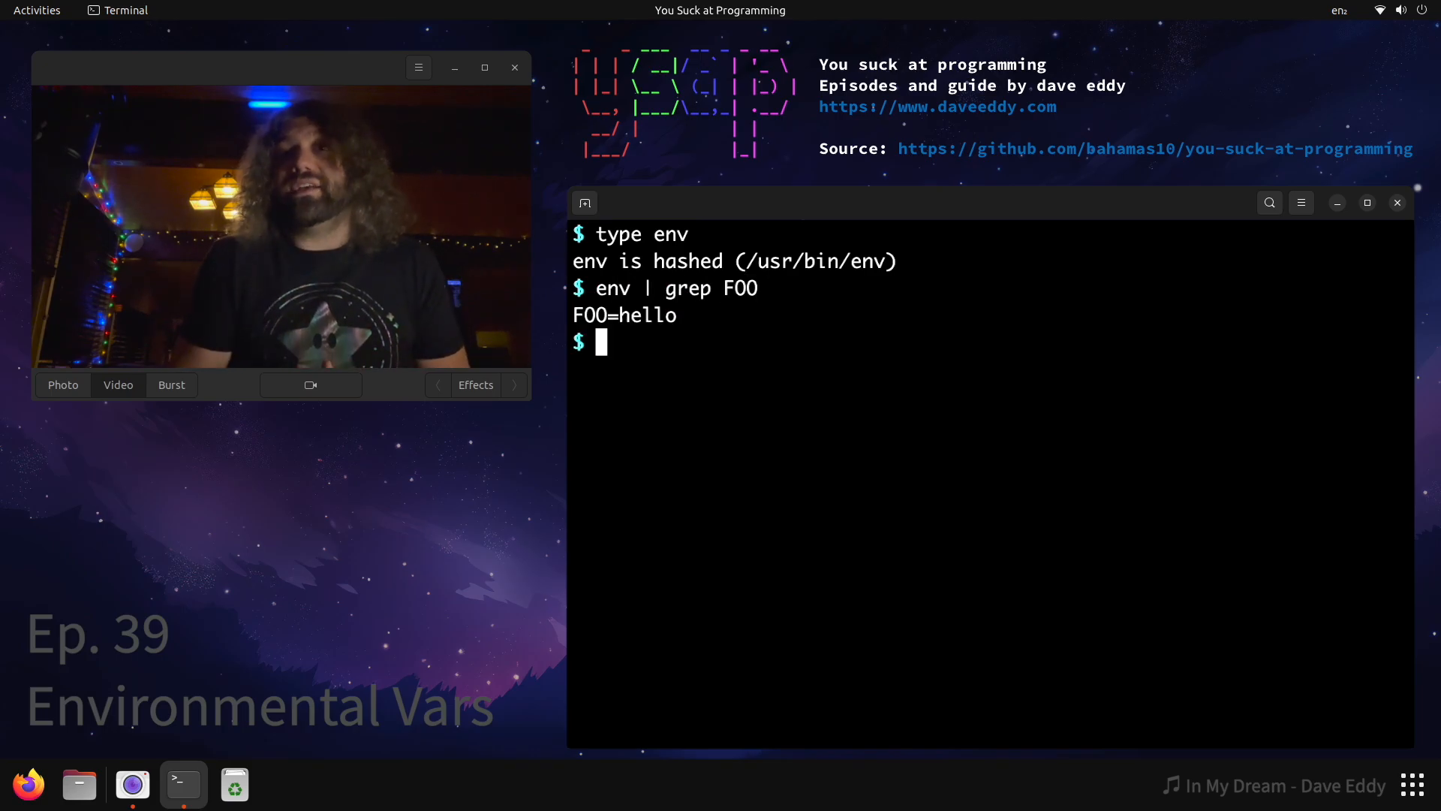